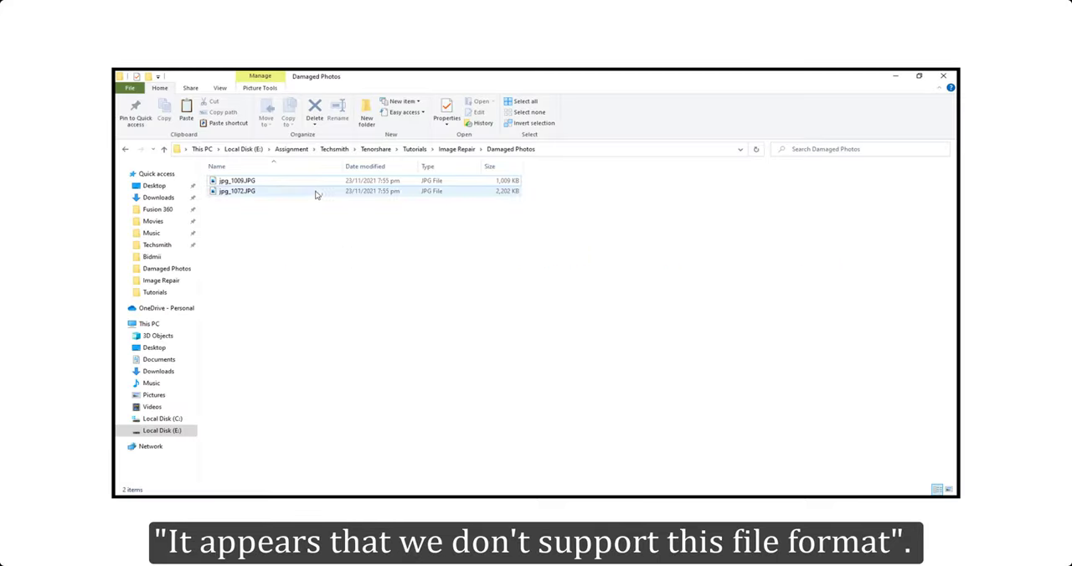
Try to view the damaged photo jpg_1008.JPG, which fails to display.
{"action": "left_click", "coordinate": [238, 181]}
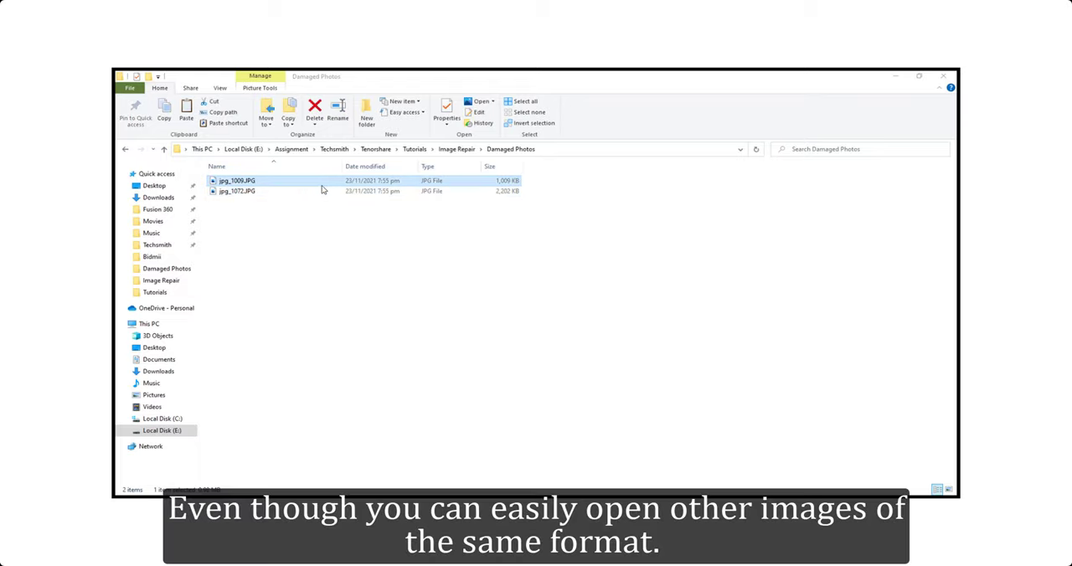
{"action": "double_click", "coordinate": [238, 181]}
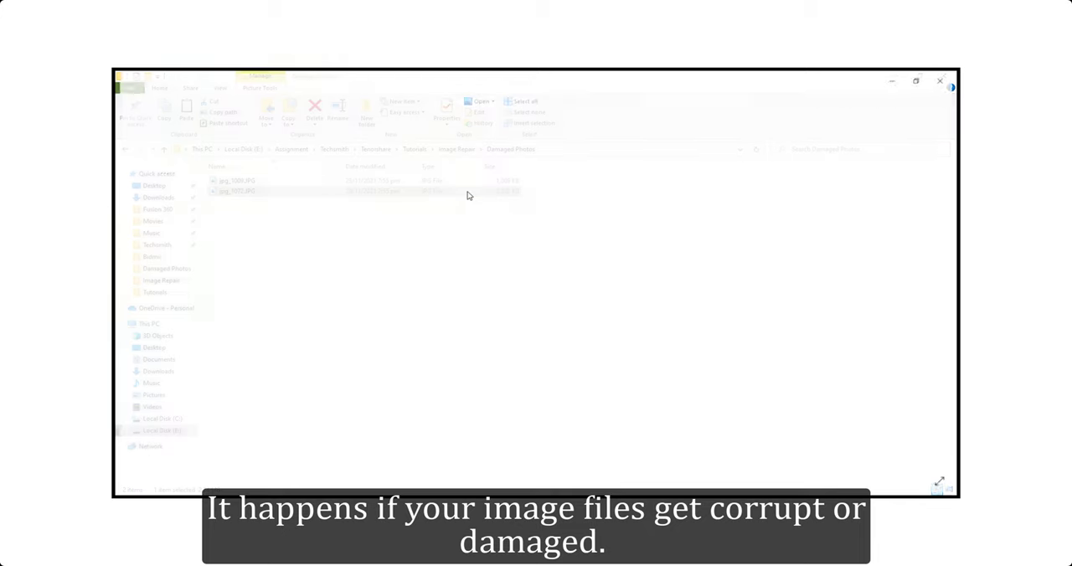
{"action": "double_click", "coordinate": [238, 191]}
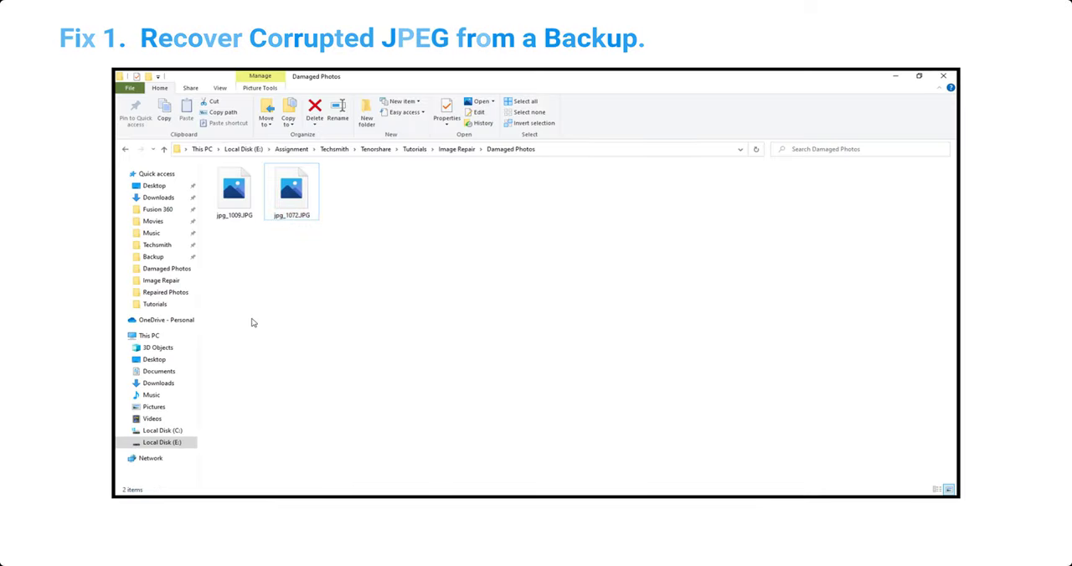
Browse the Backup > Images > 2021 folder and select a backed-up JPG from November.
{"action": "left_click", "coordinate": [154, 257]}
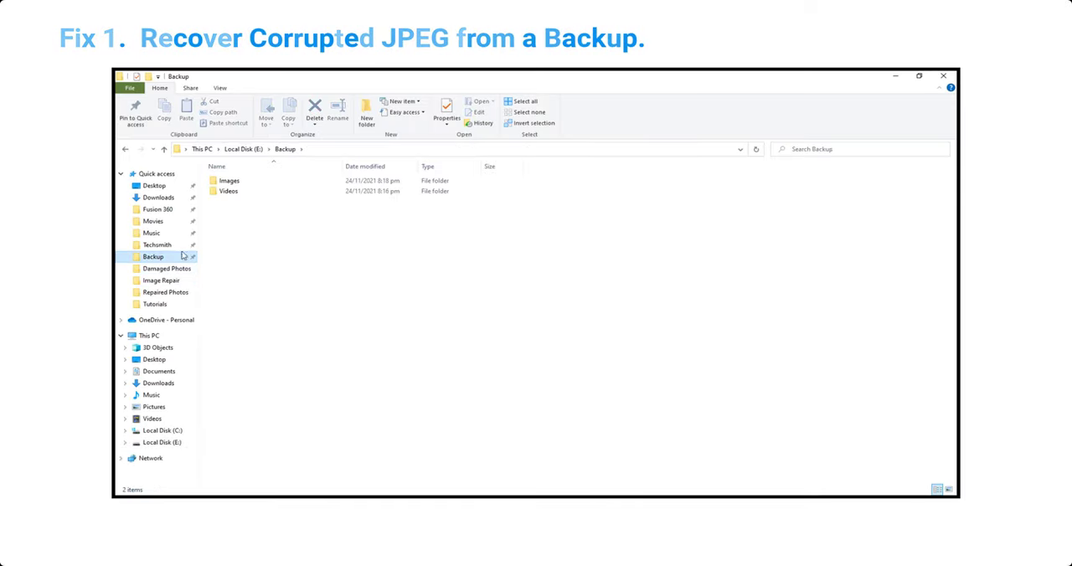
{"action": "double_click", "coordinate": [228, 181]}
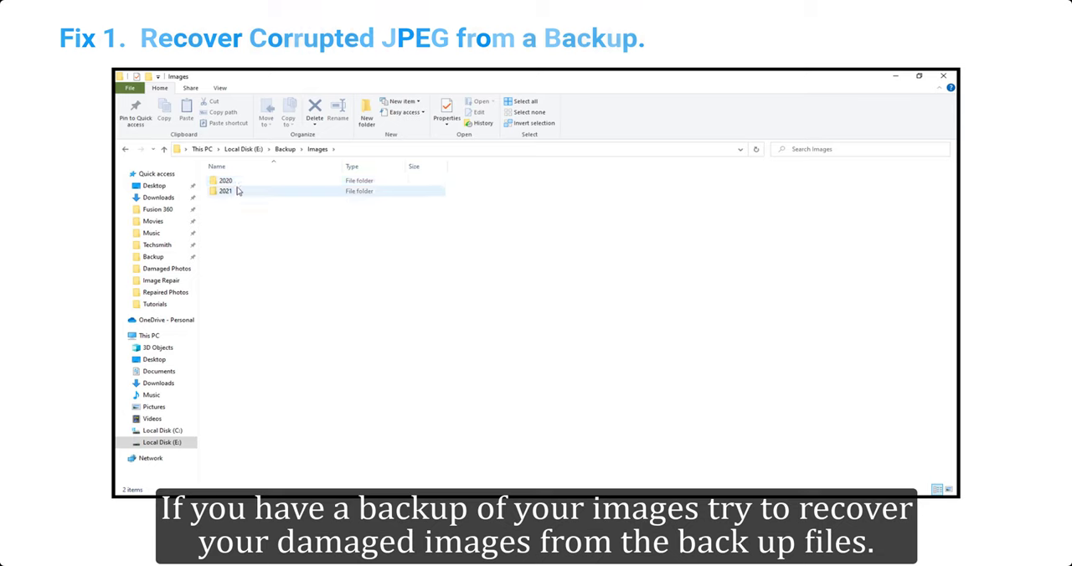
{"action": "left_click", "coordinate": [225, 191]}
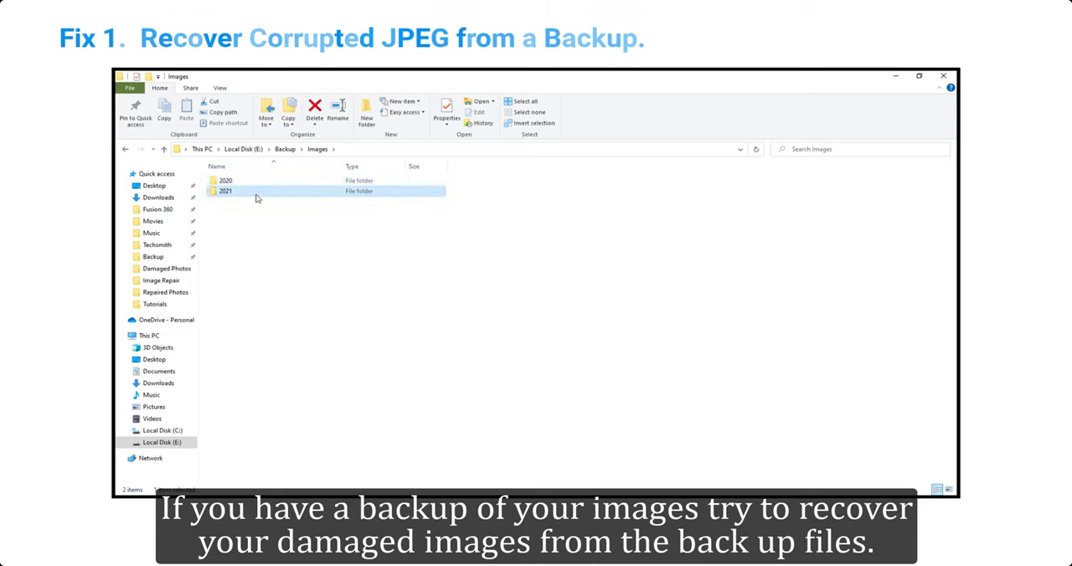
{"action": "double_click", "coordinate": [224, 191]}
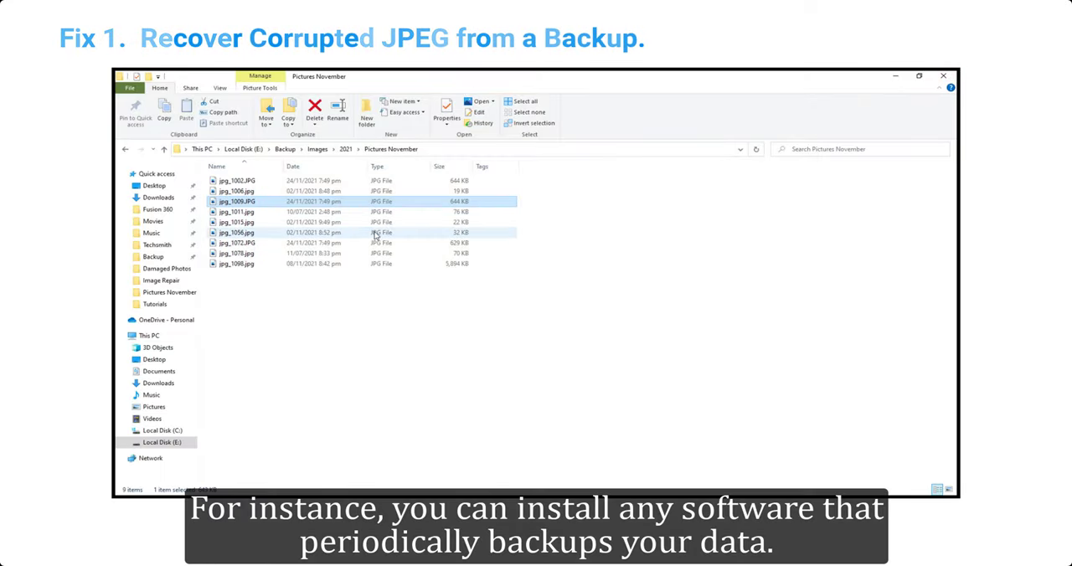
{"action": "left_click", "coordinate": [167, 268]}
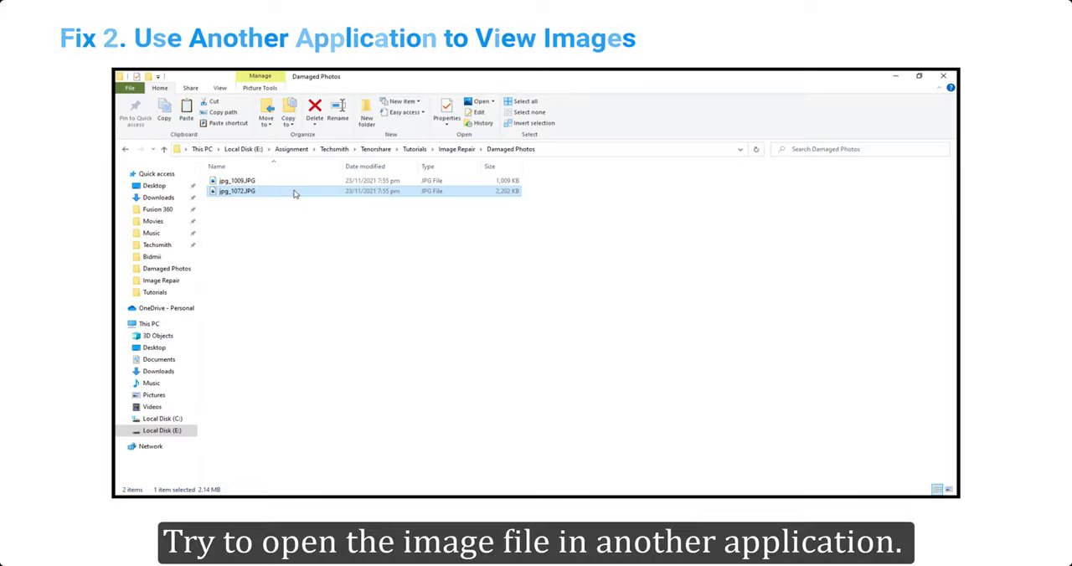
Show the Open with options for jpg_1072.JPG before moving to the 4DDiG website.
{"action": "right_click", "coordinate": [237, 191]}
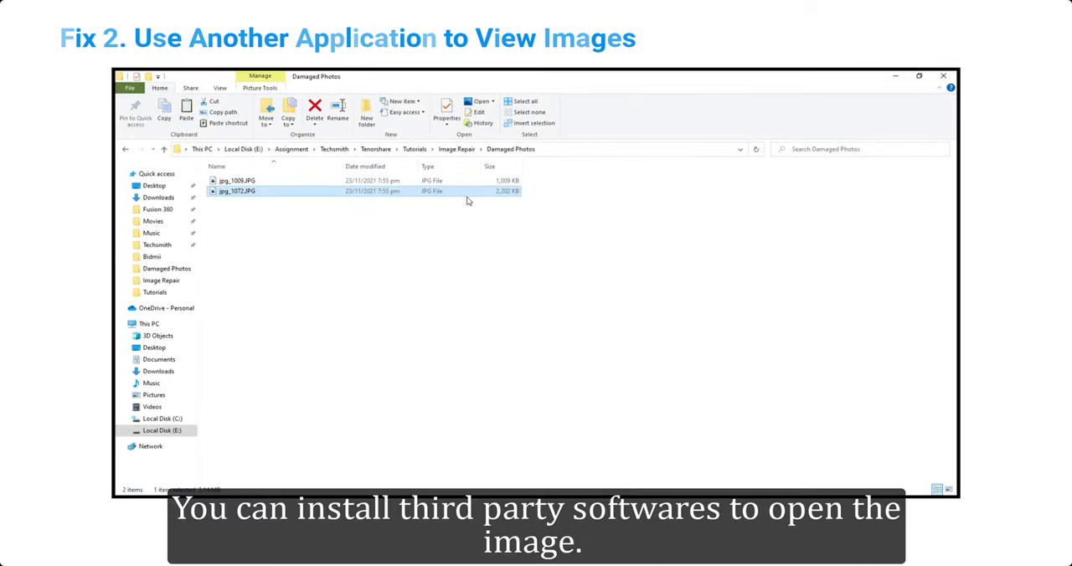
{"action": "right_click", "coordinate": [238, 191]}
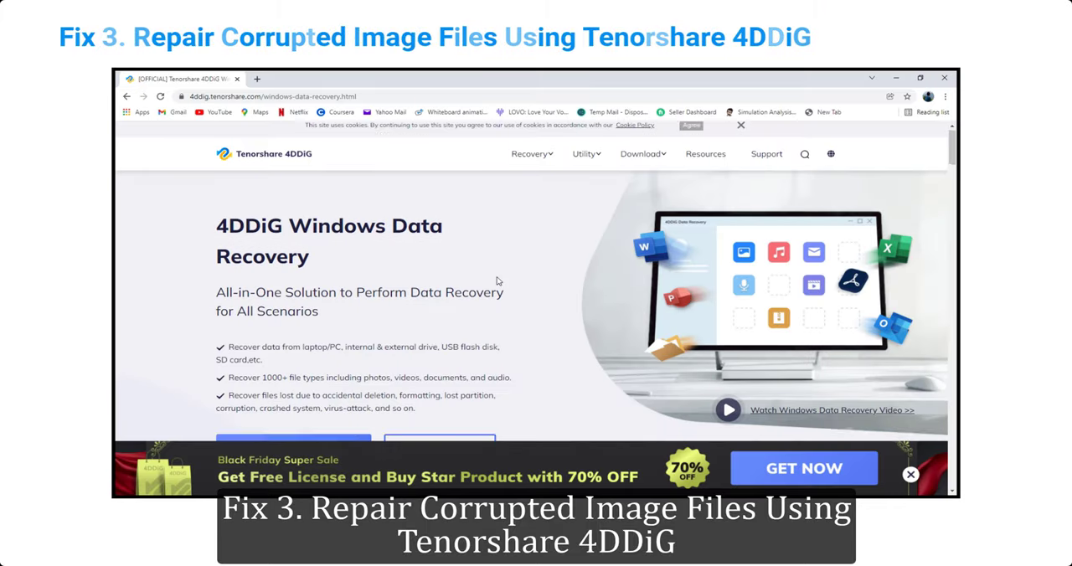
Scroll down through the 4DDiG Windows Data Recovery product page in Chrome.
{"action": "scroll", "scroll_direction": "down", "scroll_amount": 3}
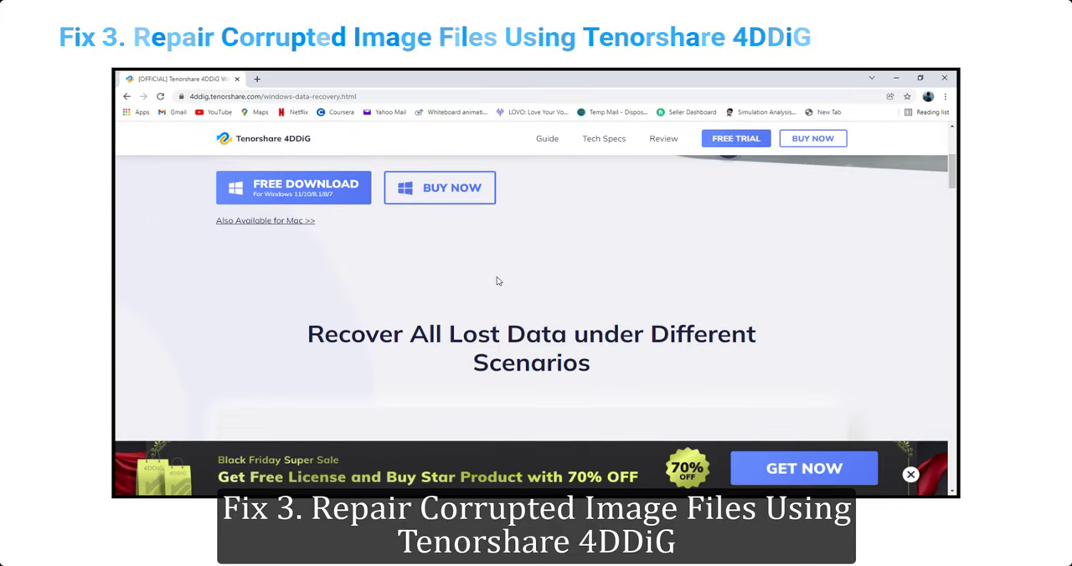
{"action": "scroll", "scroll_direction": "down", "scroll_amount": 3}
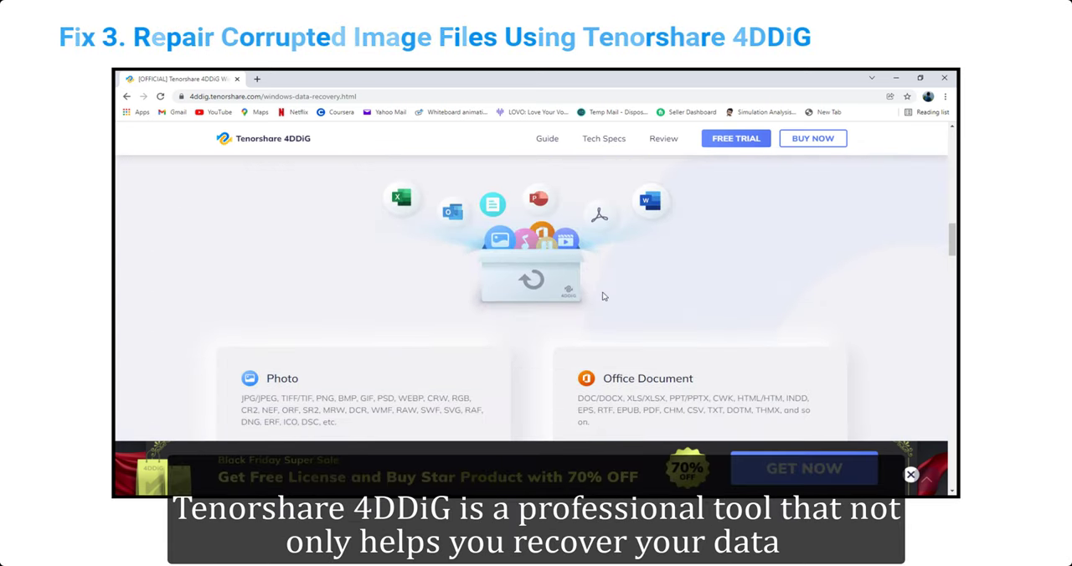
{"action": "scroll", "scroll_direction": "down", "scroll_amount": 3}
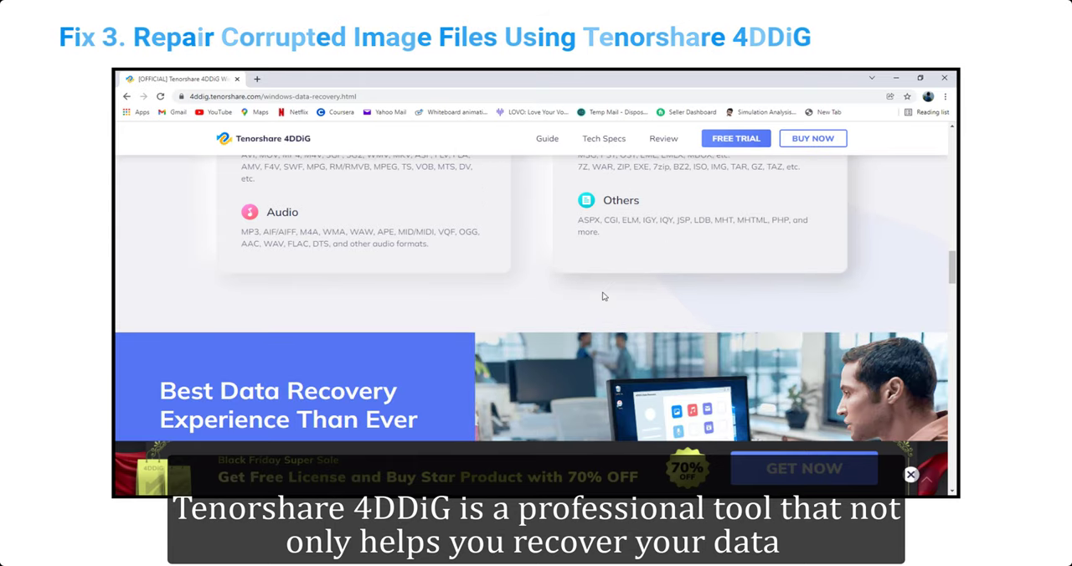
{"action": "scroll", "scroll_direction": "down", "scroll_amount": 3}
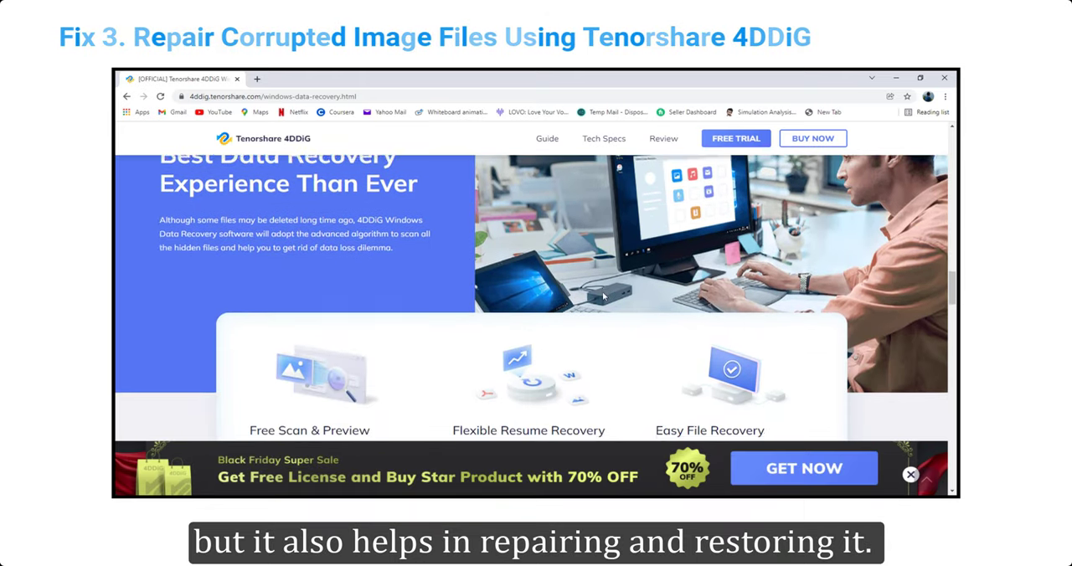
{"action": "scroll", "scroll_direction": "down", "scroll_amount": 3}
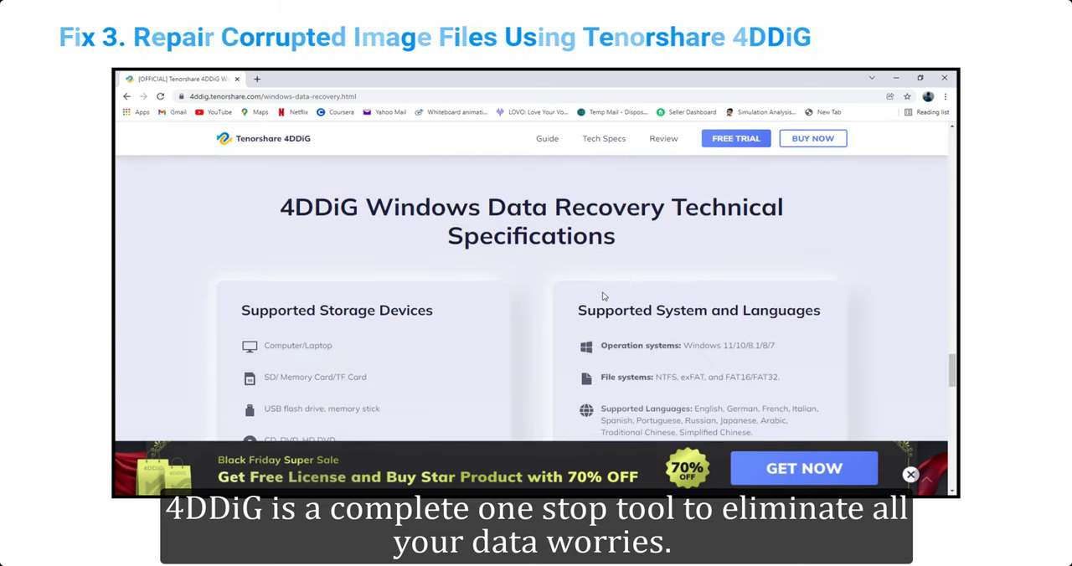
{"action": "scroll", "scroll_direction": "down", "scroll_amount": 3}
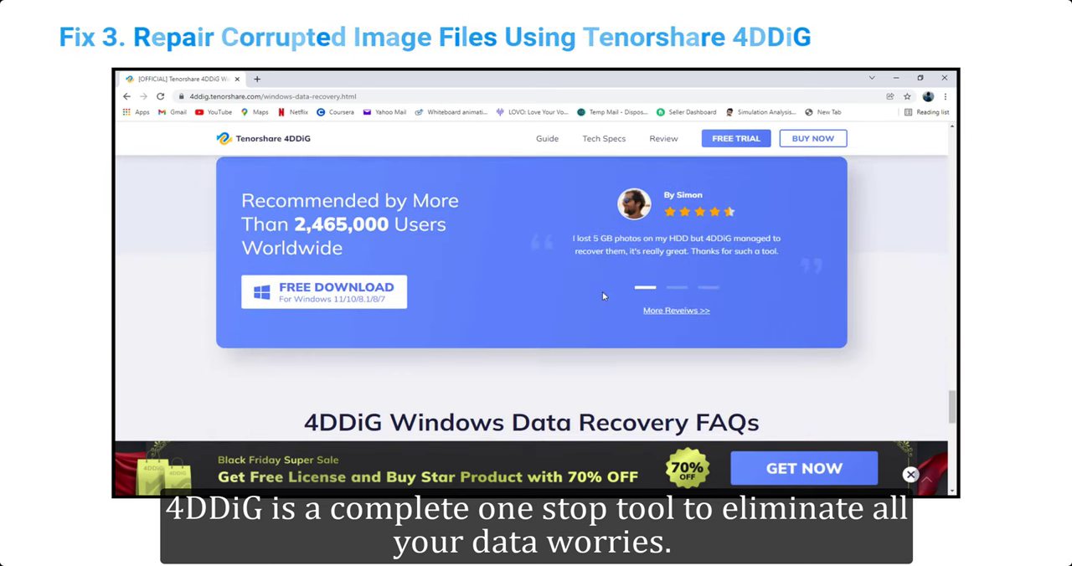
{"action": "scroll", "scroll_direction": "down", "scroll_amount": 3}
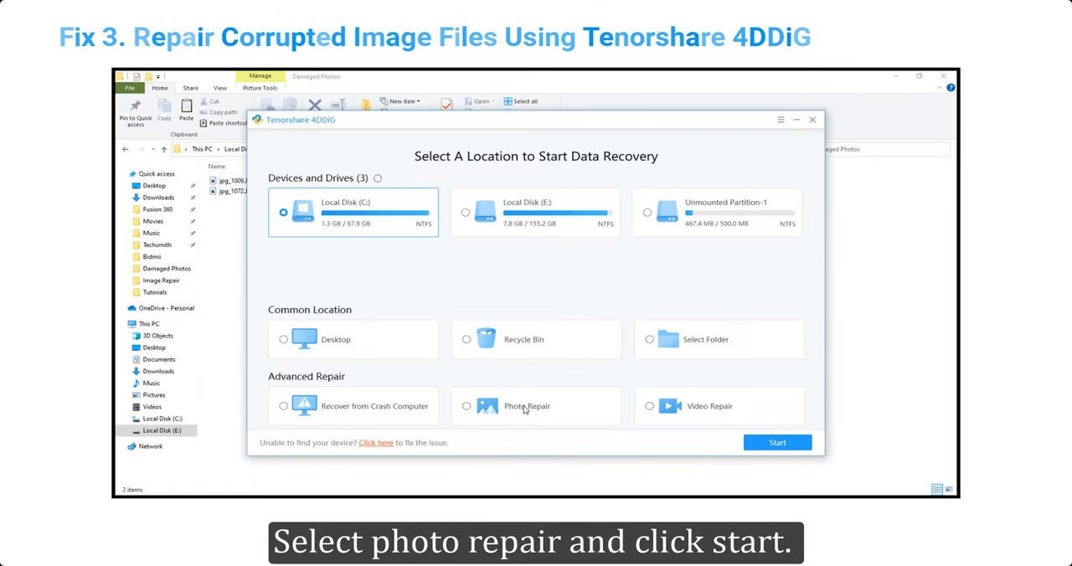
Choose Photo Repair and add jpg_1072.JPG and jpg_1008.JPG as damaged photos.
{"action": "left_click", "coordinate": [777, 442]}
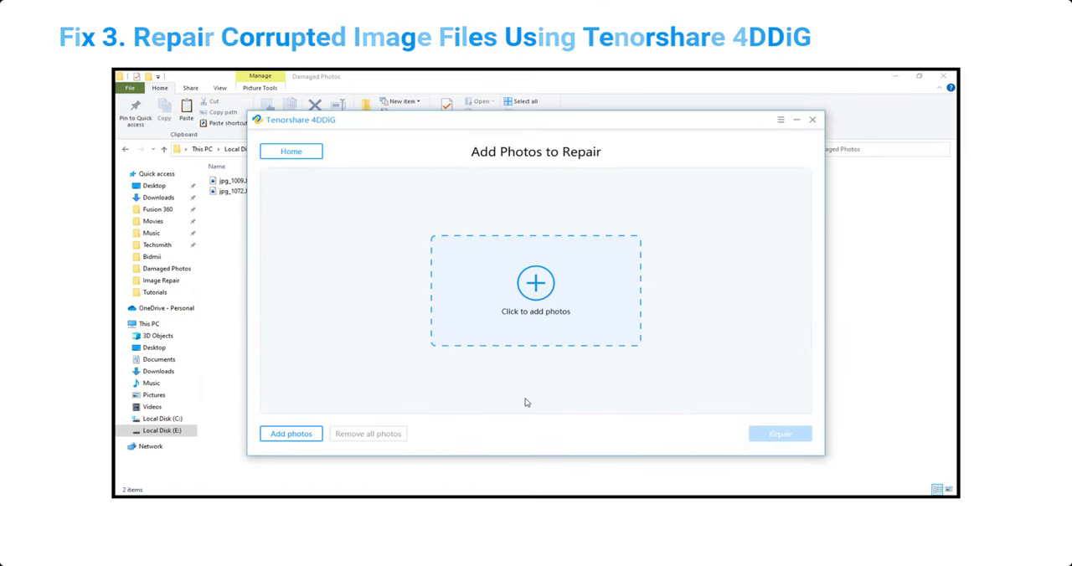
{"action": "left_click", "coordinate": [536, 281]}
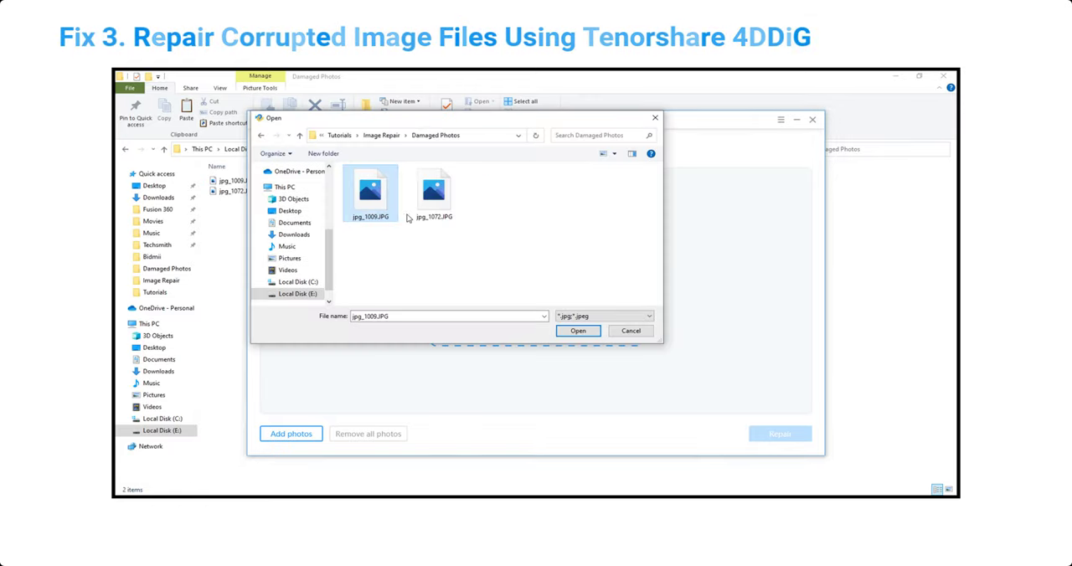
{"action": "left_click", "coordinate": [577, 332]}
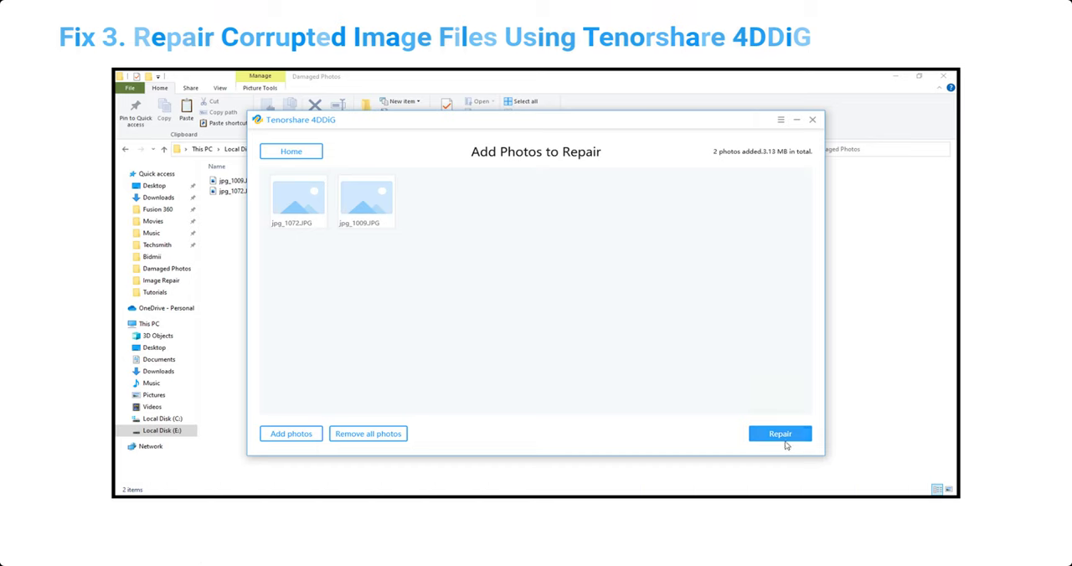
Repair both added photos so restored previews appear in the results.
{"action": "left_click", "coordinate": [780, 432]}
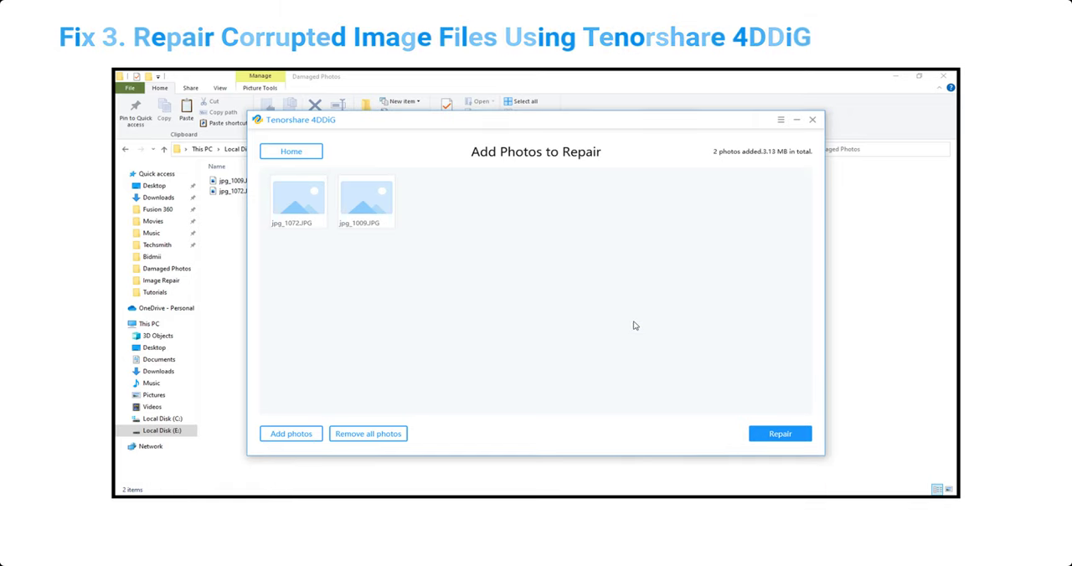
{"action": "left_click", "coordinate": [780, 432]}
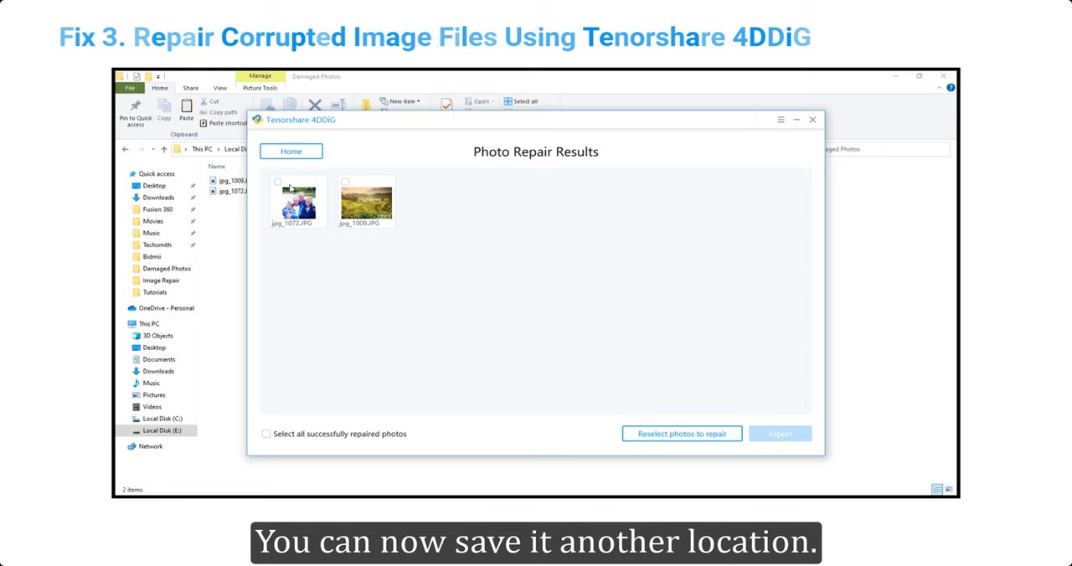
Export all repaired photos into the Repaired Photos folder.
{"action": "left_click", "coordinate": [267, 433]}
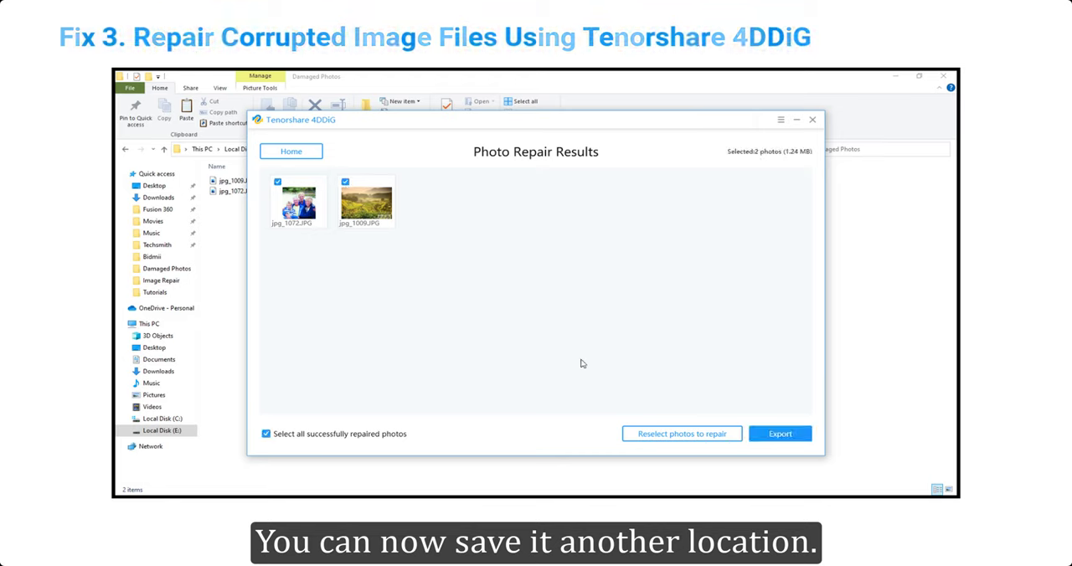
{"action": "left_click", "coordinate": [780, 432]}
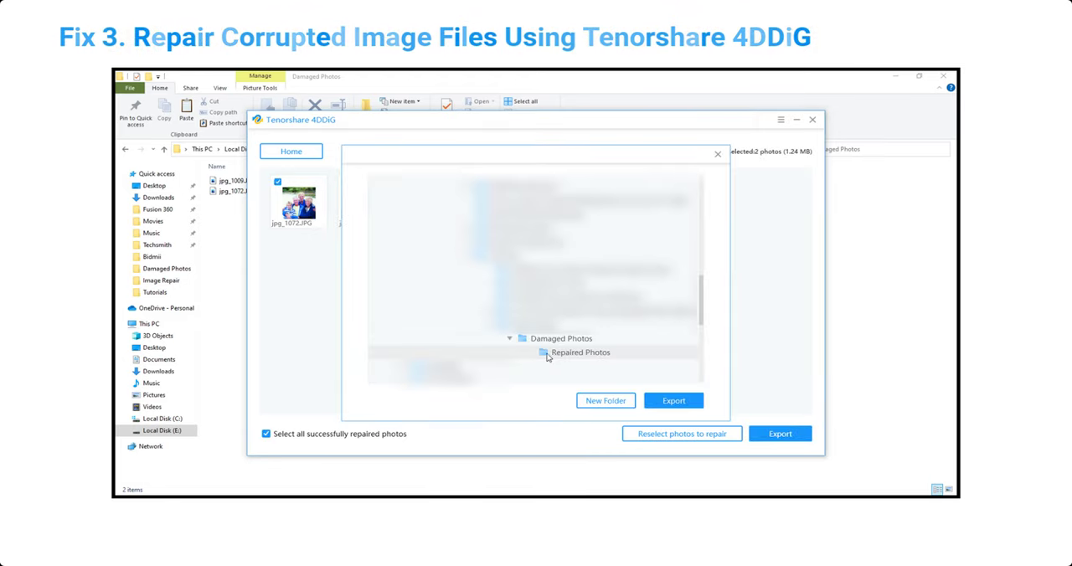
{"action": "left_click", "coordinate": [673, 400]}
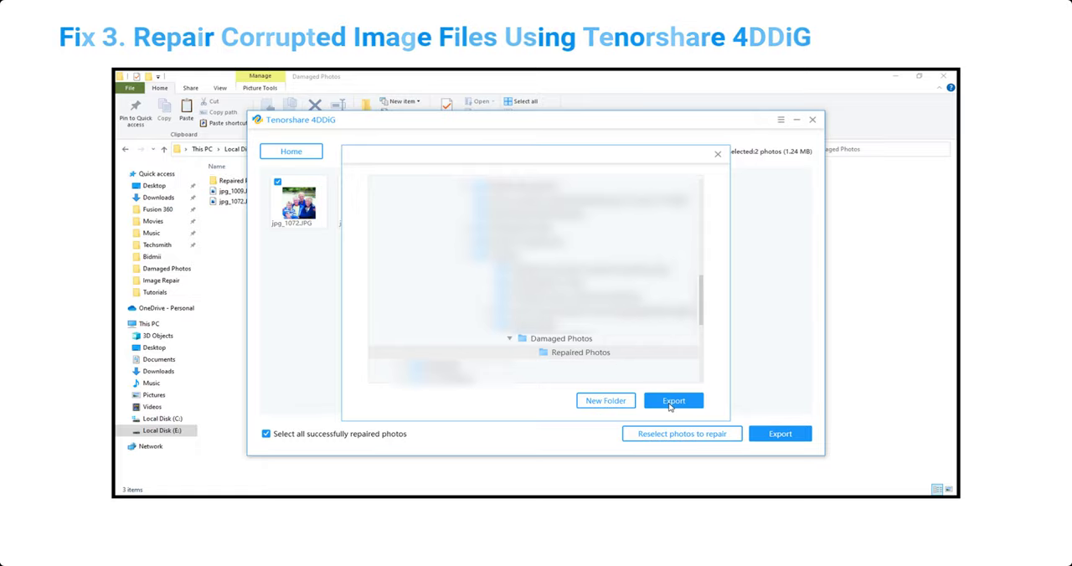
{"action": "left_click", "coordinate": [673, 400]}
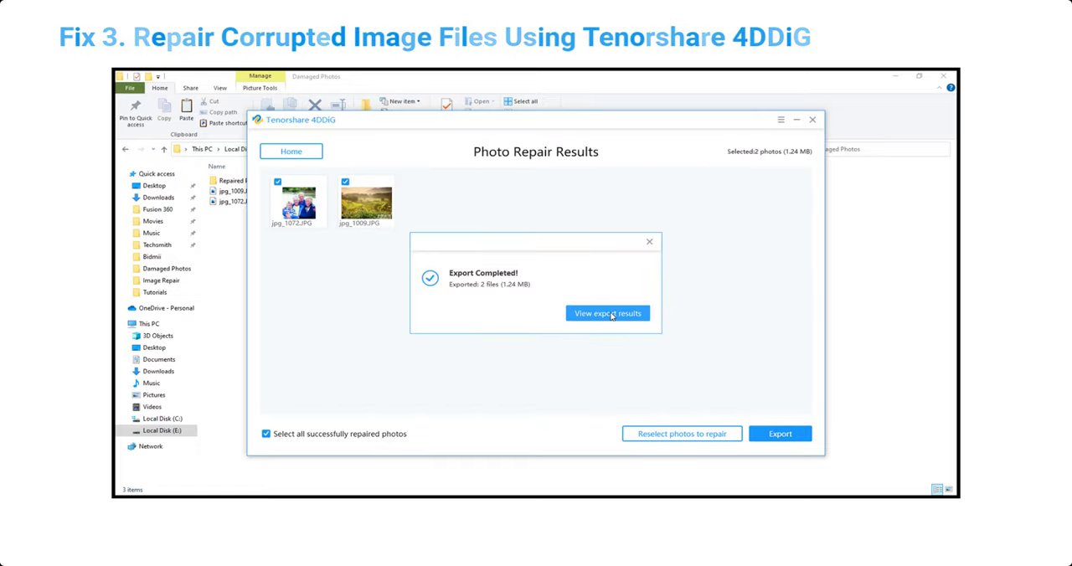
View the export results and open jpg_1008_repaired.JPG in Photos.
{"action": "left_click", "coordinate": [606, 313]}
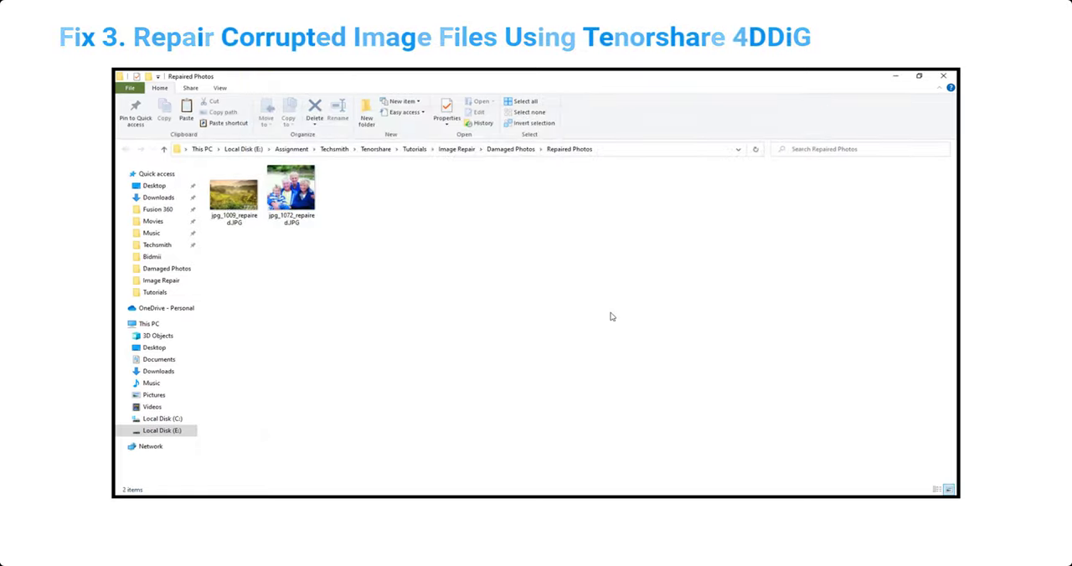
{"action": "left_click", "coordinate": [234, 191]}
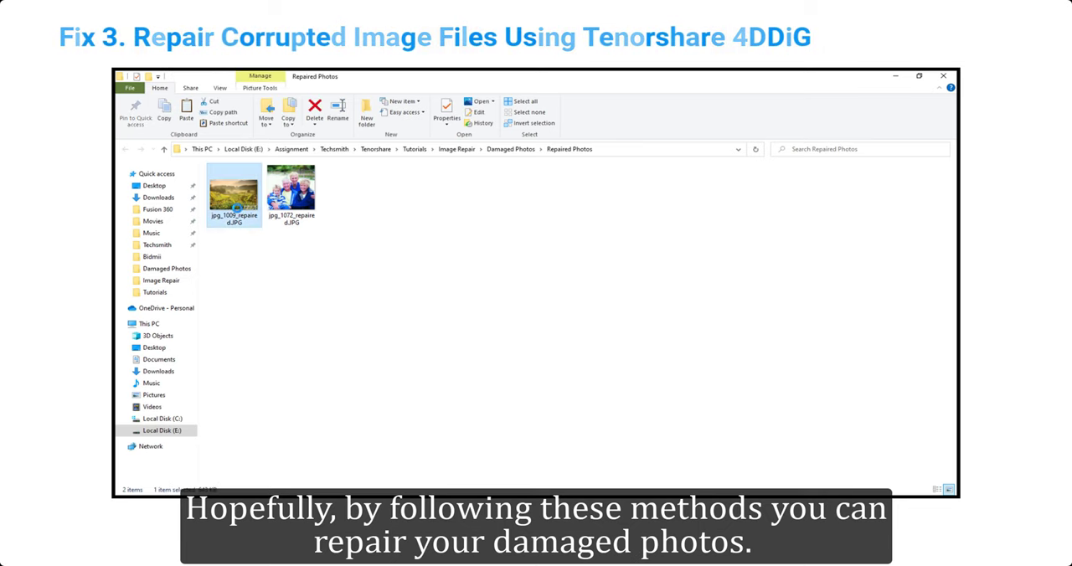
{"action": "double_click", "coordinate": [234, 188]}
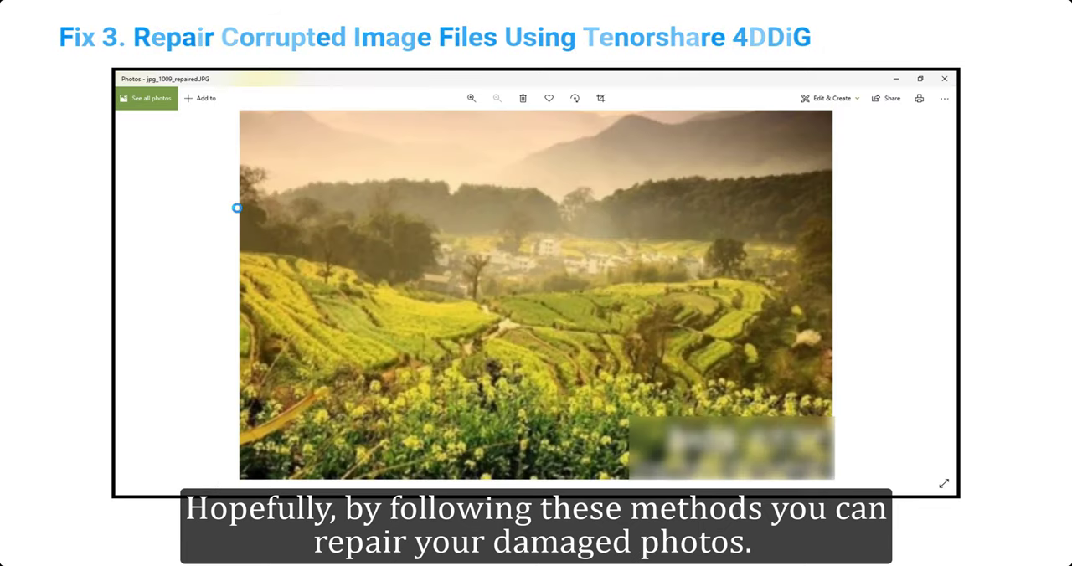